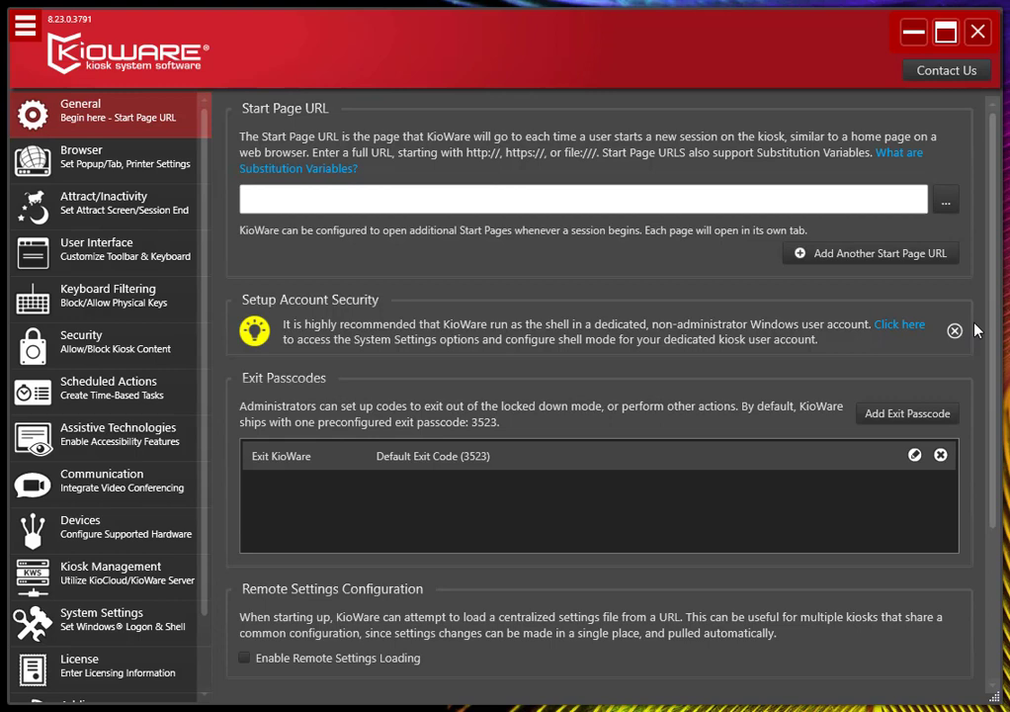
pyautogui.moveTo(975, 328)
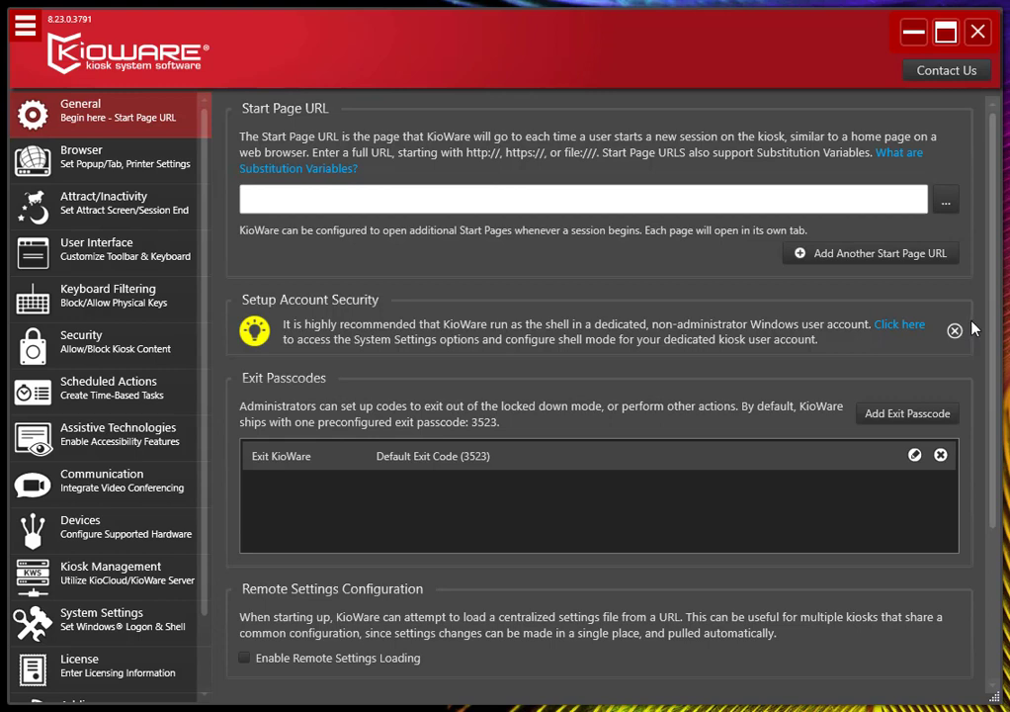
pyautogui.moveTo(899, 325)
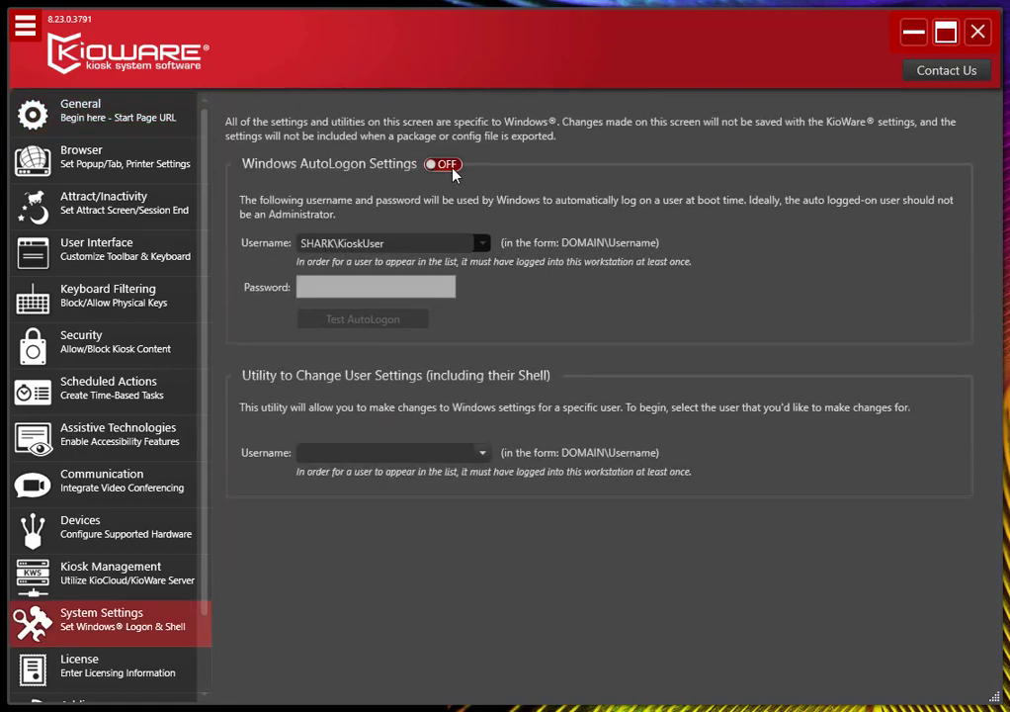
# Enable Windows AutoLogon, enter the kiosk user's password, and run Test AutoLogon successfully
pyautogui.click(444, 164)
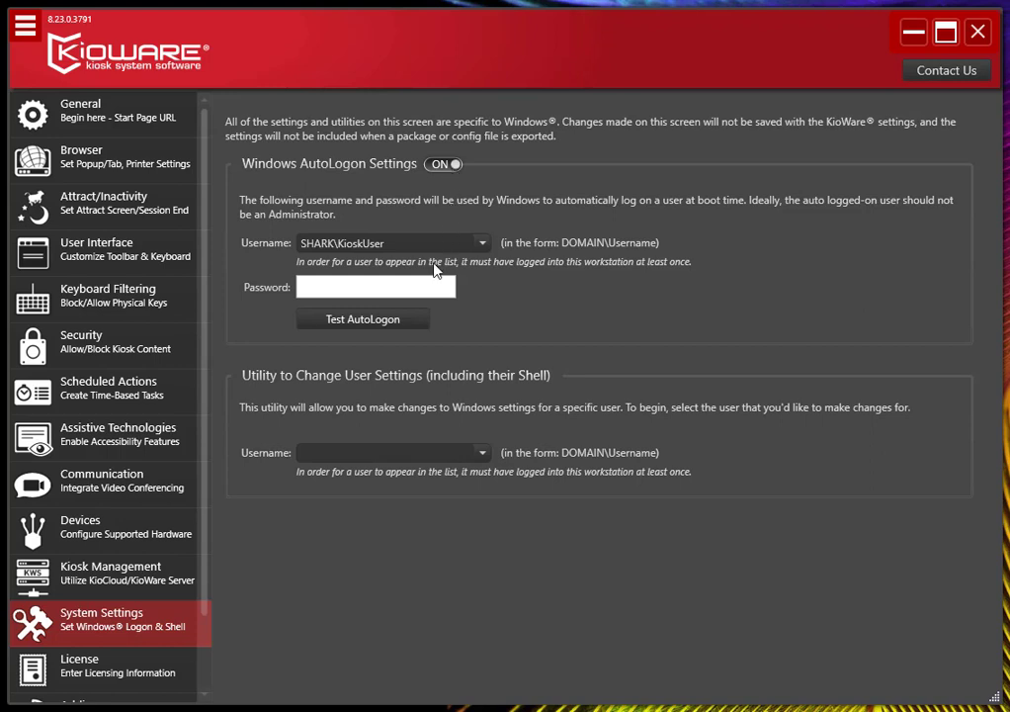
pyautogui.click(376, 287)
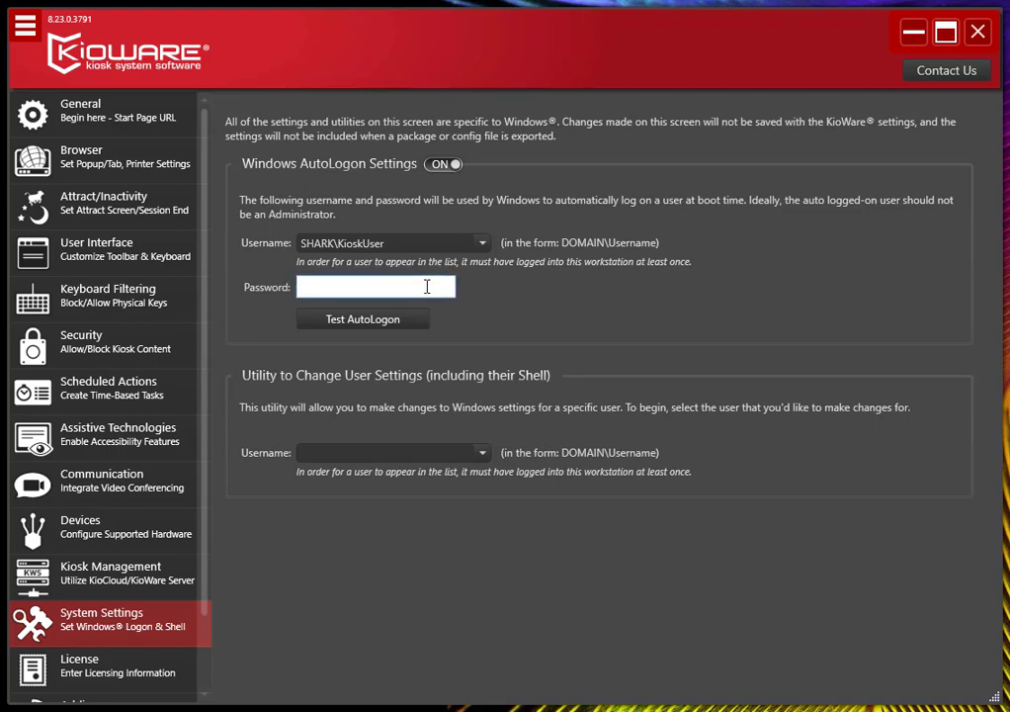
pyautogui.write('••••')
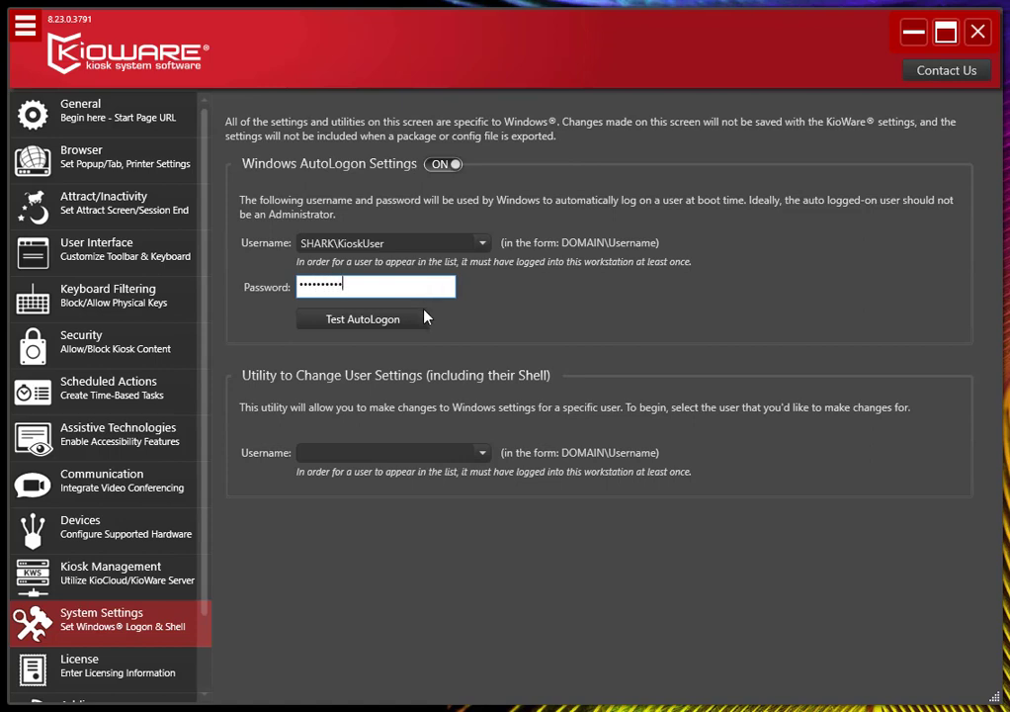
pyautogui.click(362, 318)
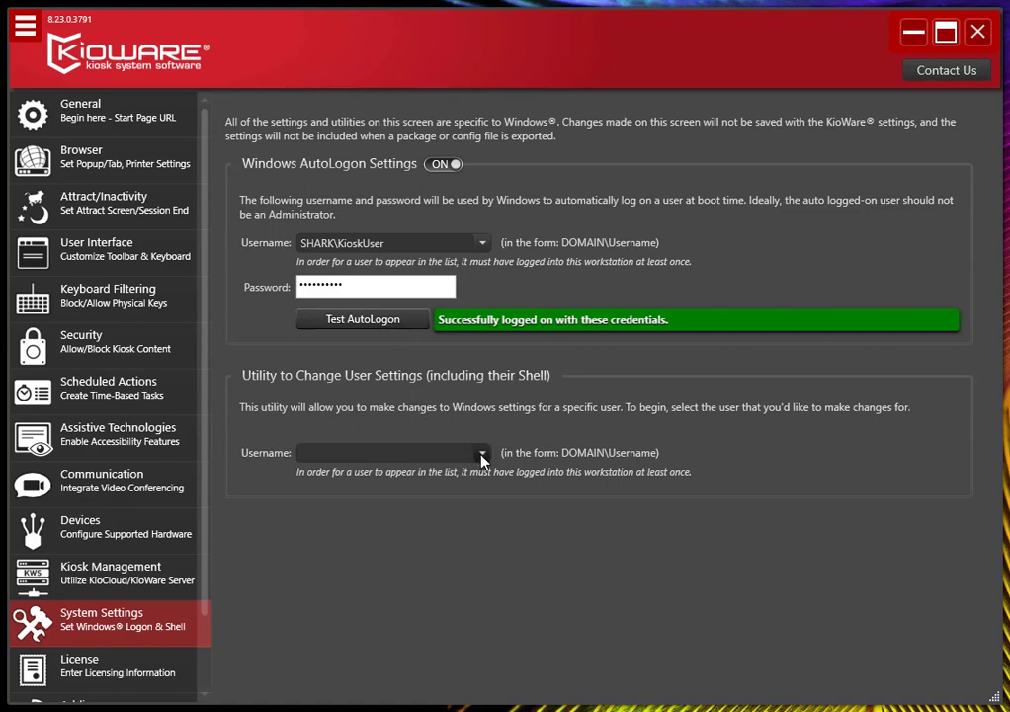
# Choose the kiosk user, open Change User Settings, and select 'Use KioWare as the user shell'
pyautogui.click(482, 451)
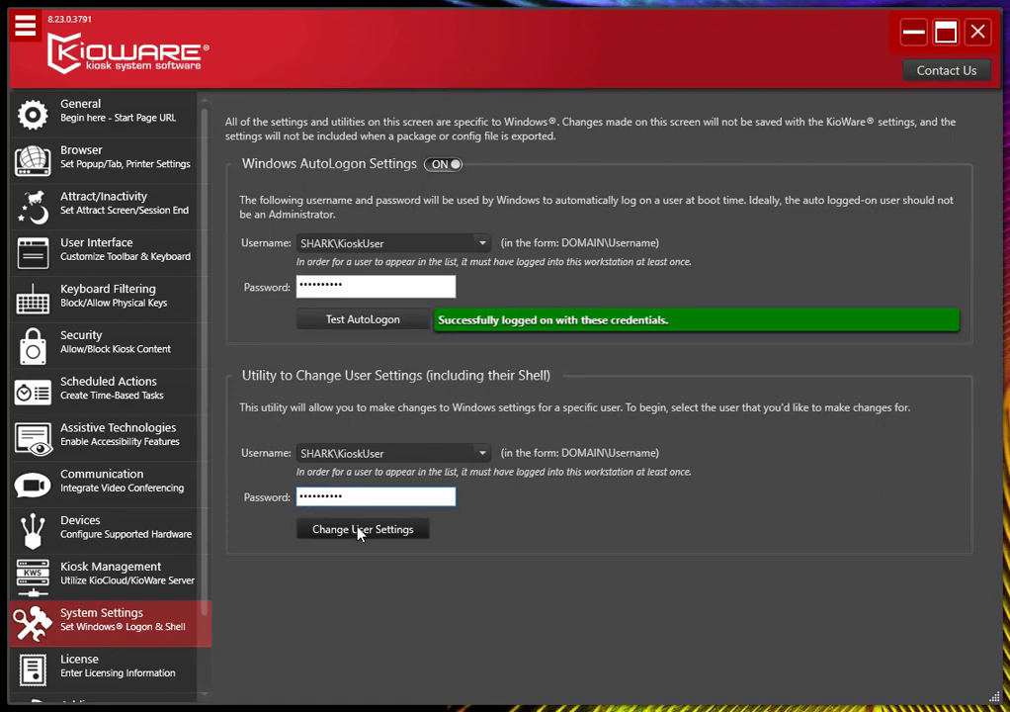
pyautogui.click(362, 529)
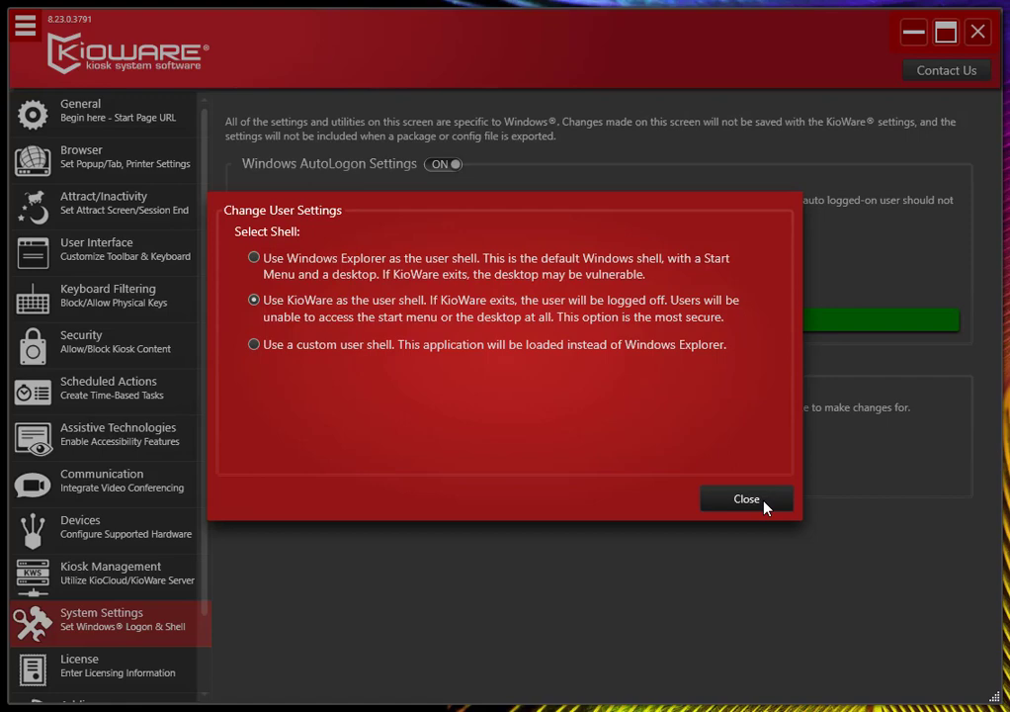
pyautogui.click(746, 498)
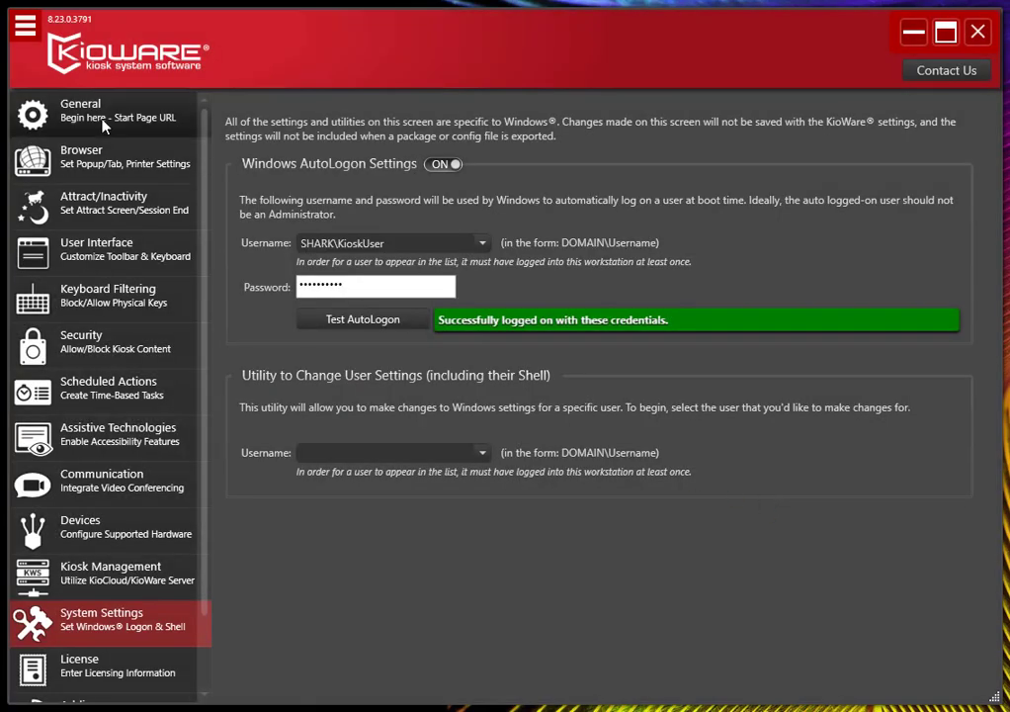
# Sign out of Windows to reach the lock screen for the autologon test
pyautogui.click(80, 110)
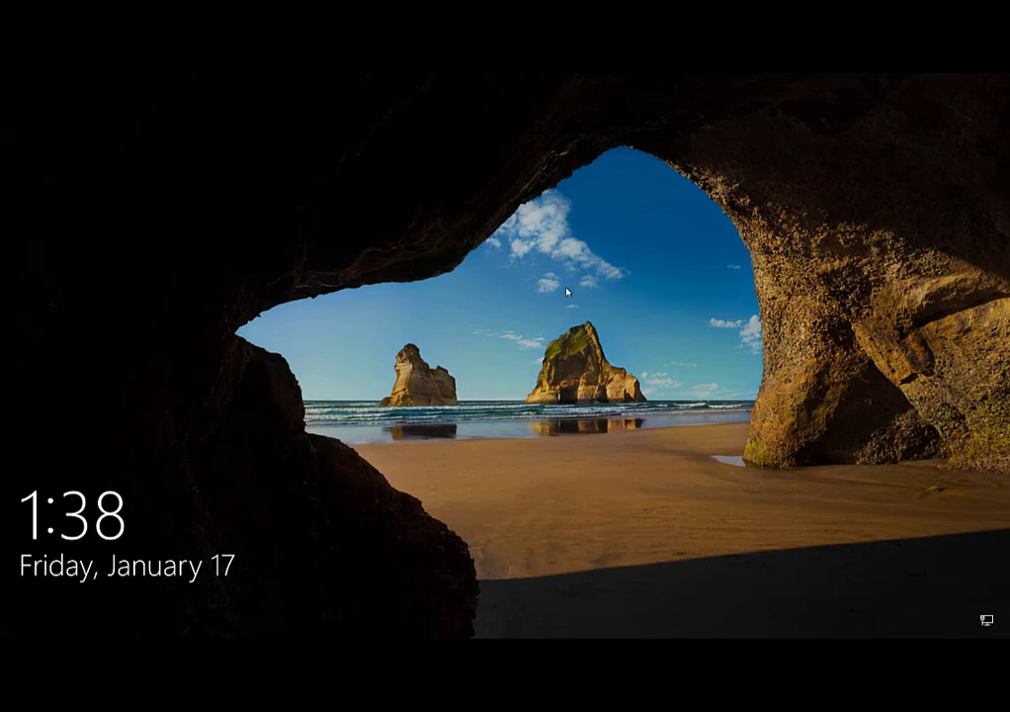
pyautogui.moveTo(45, 277)
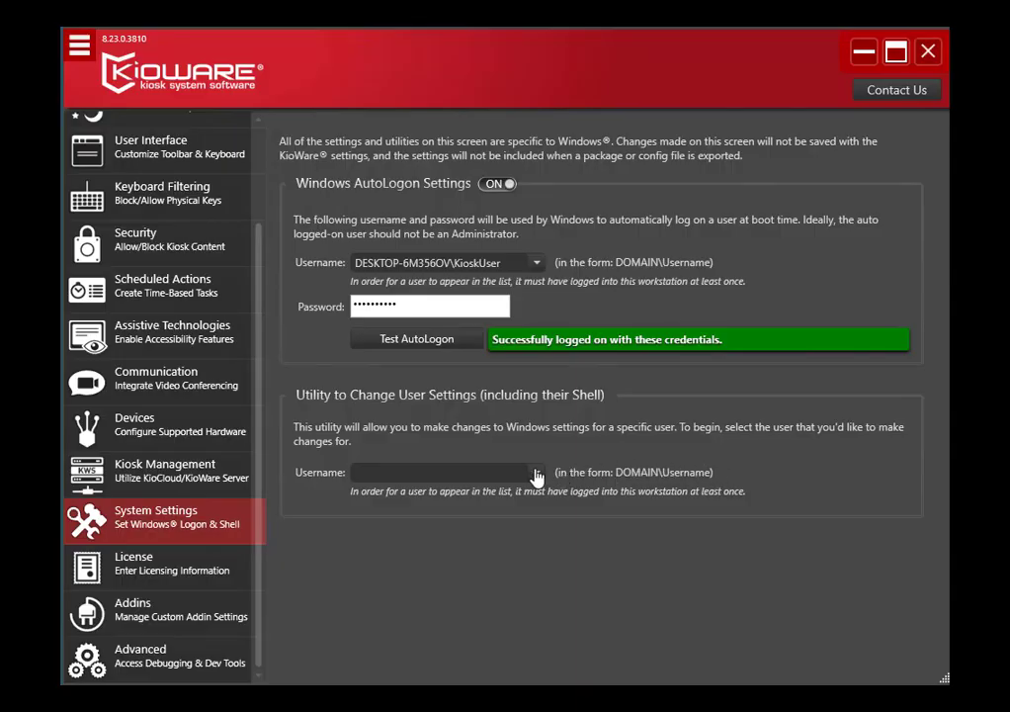
# Pick the kiosk user with its password and set 'Use Windows Explorer as the user shell'
pyautogui.click(537, 472)
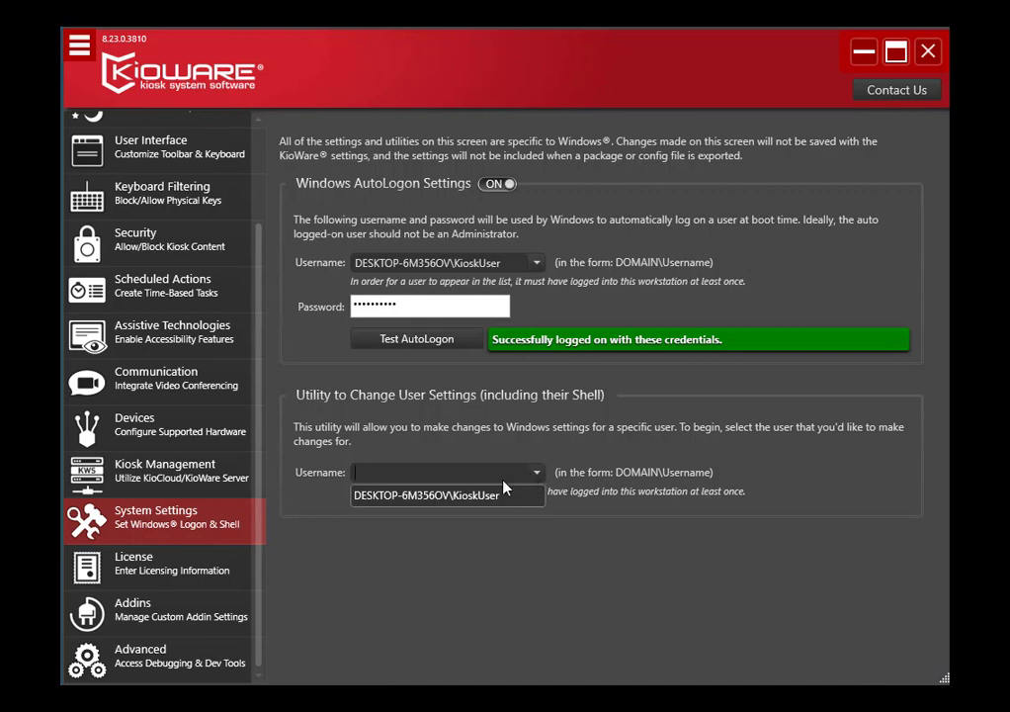
pyautogui.click(427, 494)
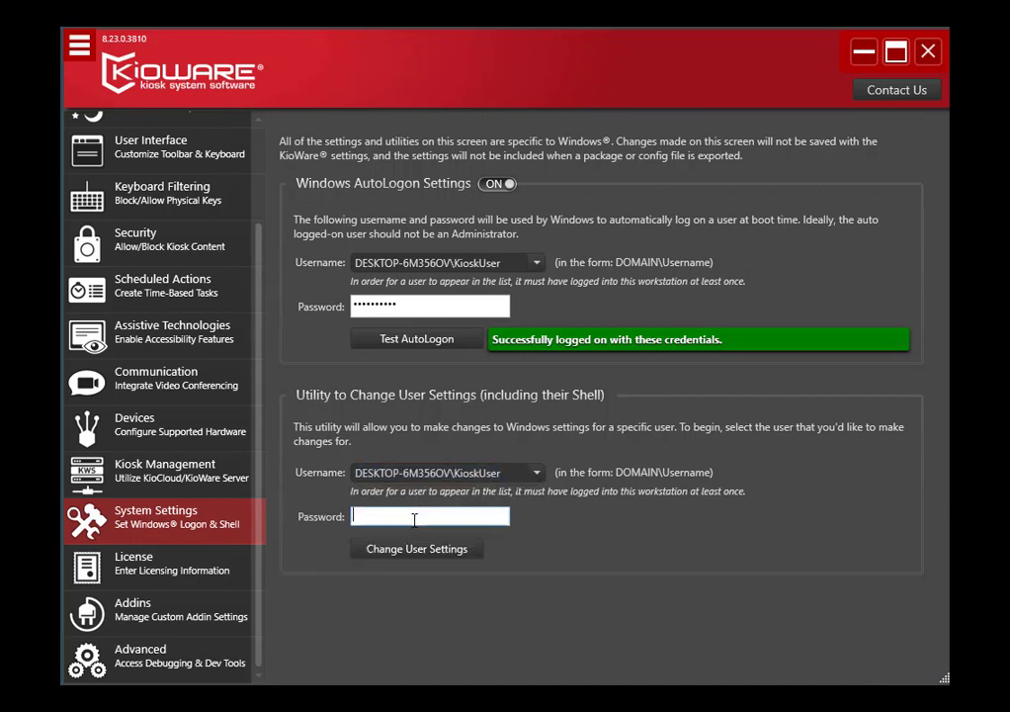
pyautogui.write('password')
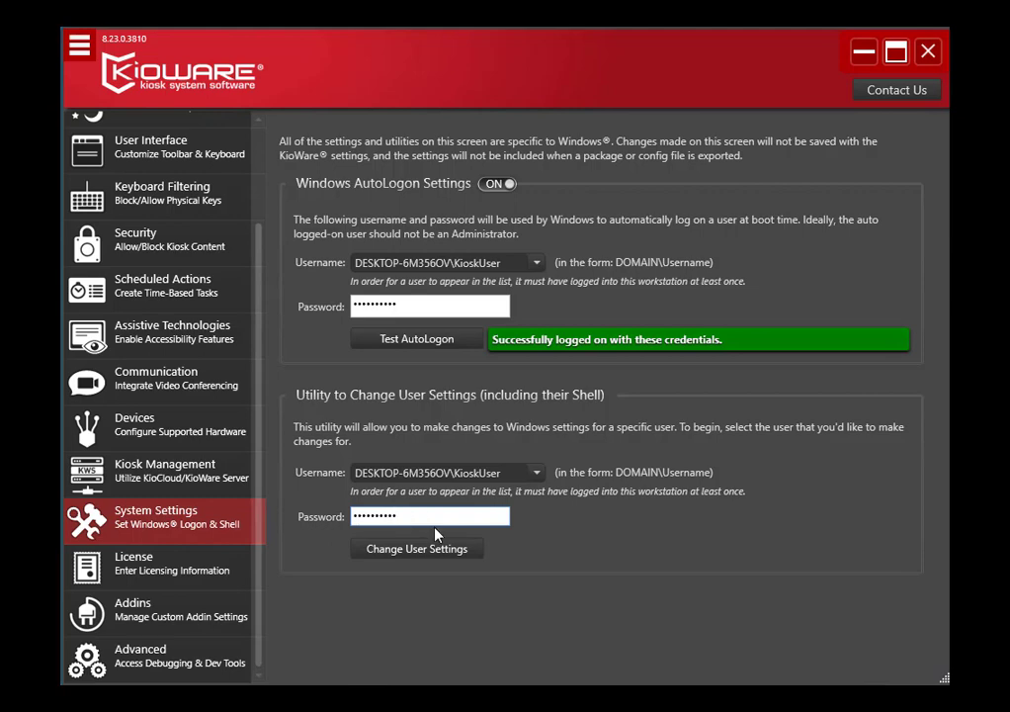
pyautogui.click(416, 547)
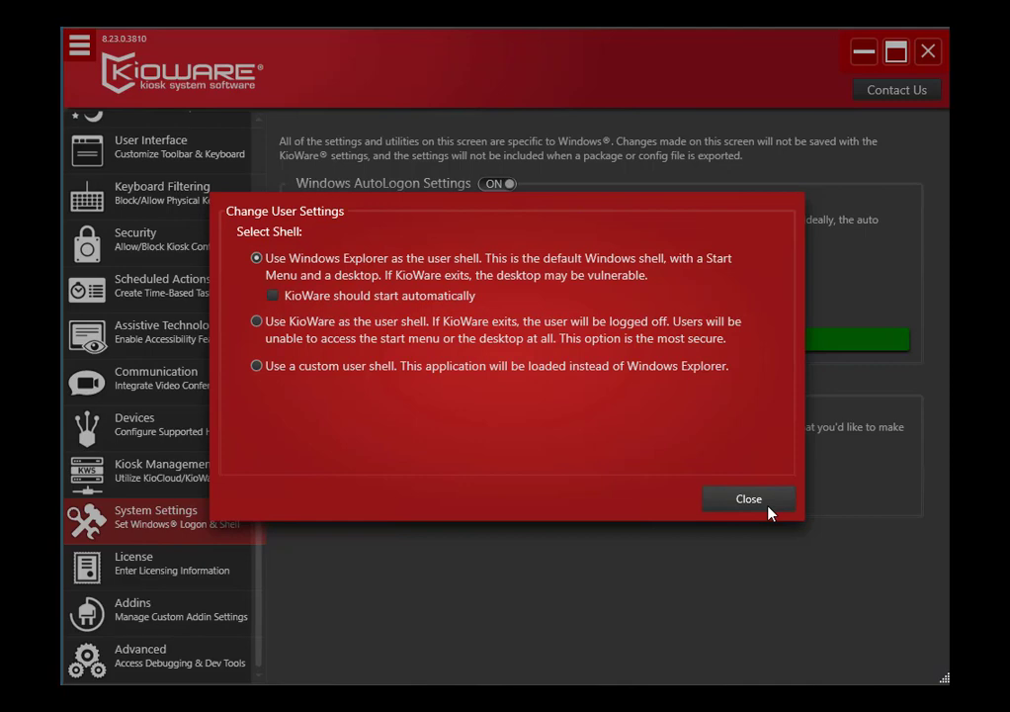
pyautogui.click(748, 498)
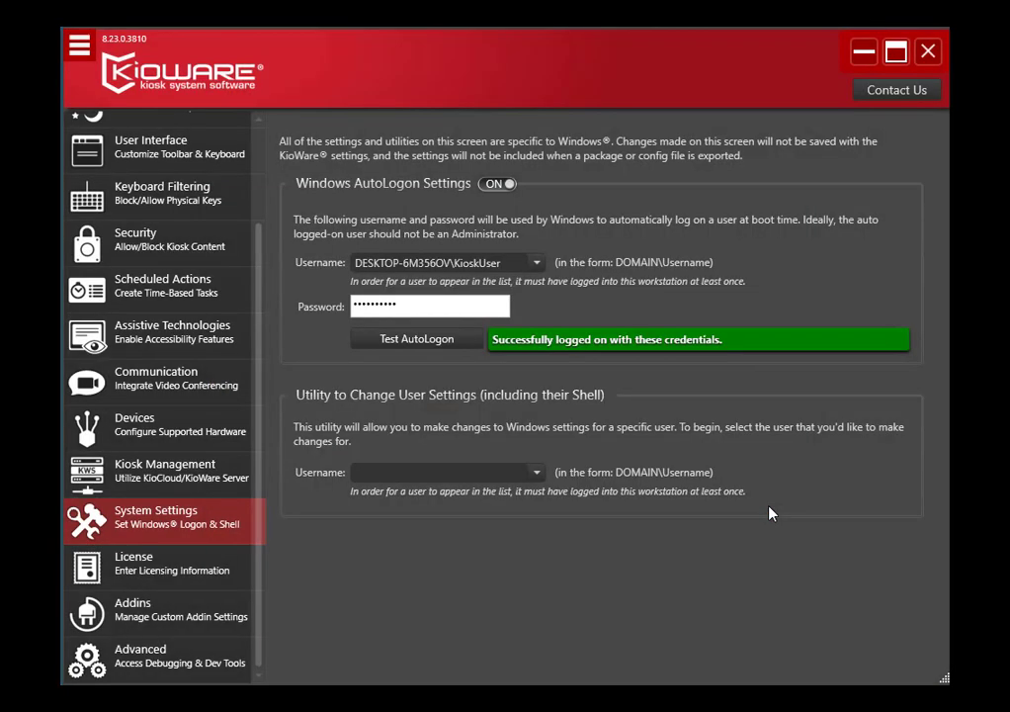